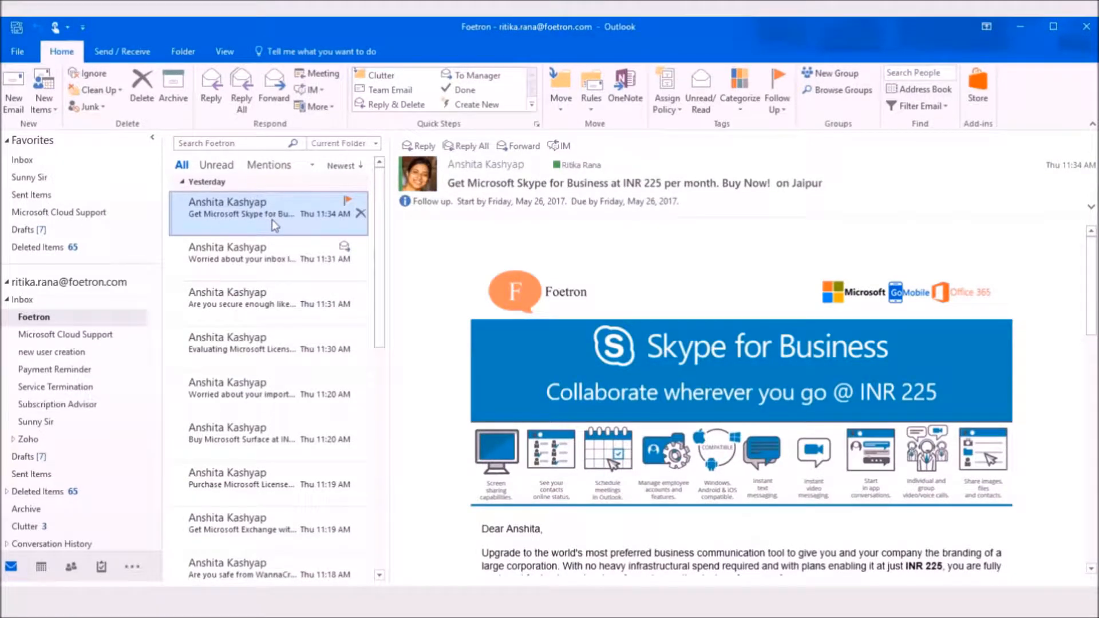
- Preview the Skype, inbox-limit, SBI/Flipkart, Licenses, Managed Archiving and Surface Pro 4 messages
{"action": "left_click", "coordinate": [252, 252]}
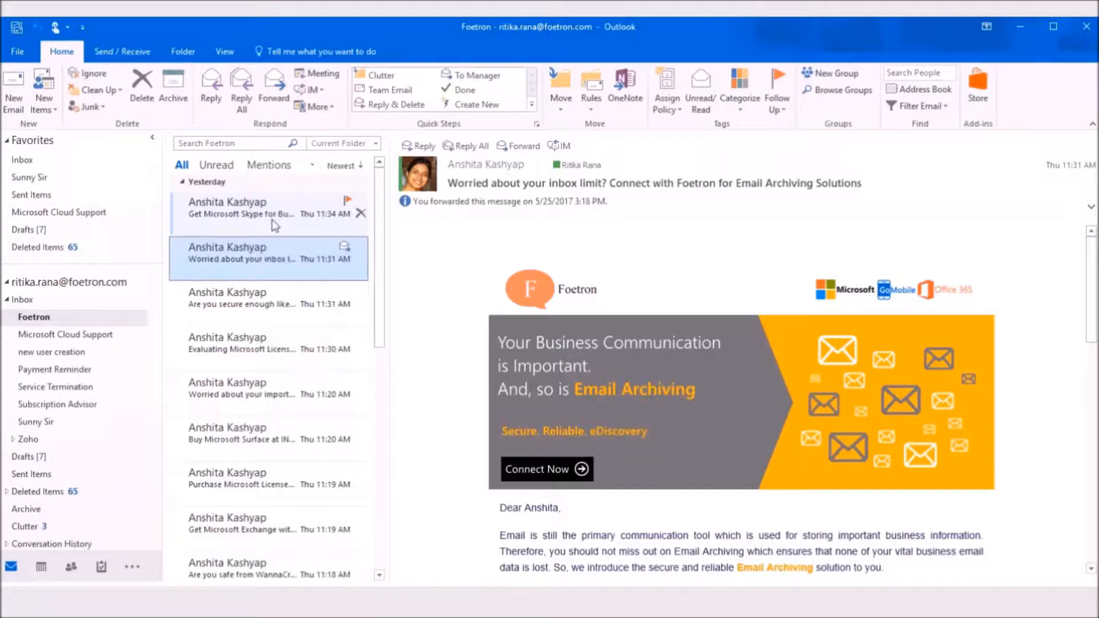
{"action": "left_click", "coordinate": [268, 298]}
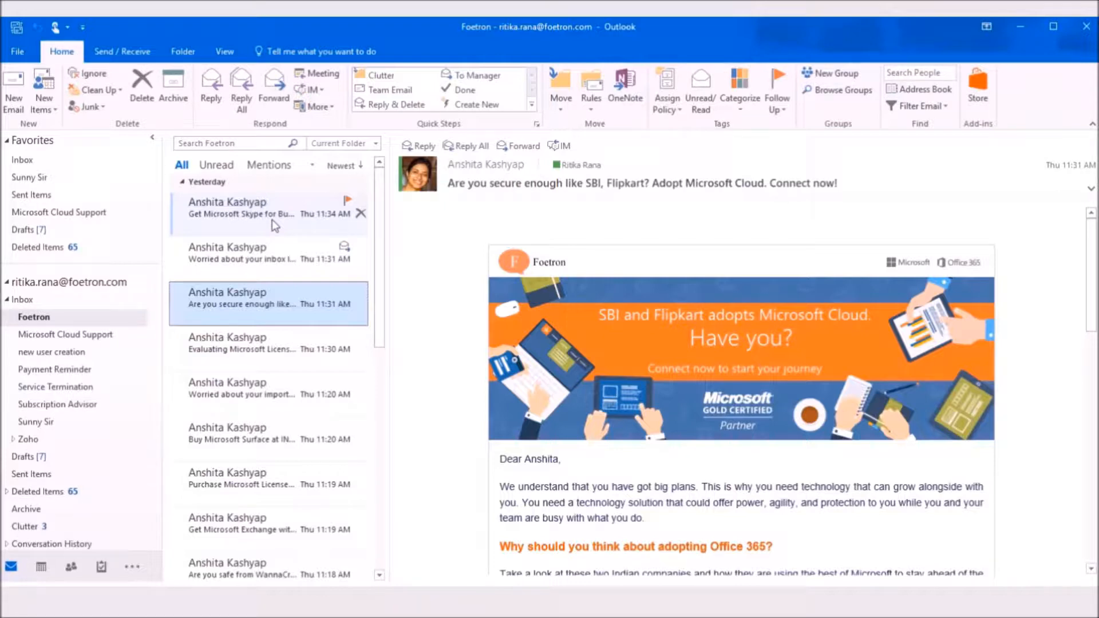
{"action": "left_click", "coordinate": [267, 343]}
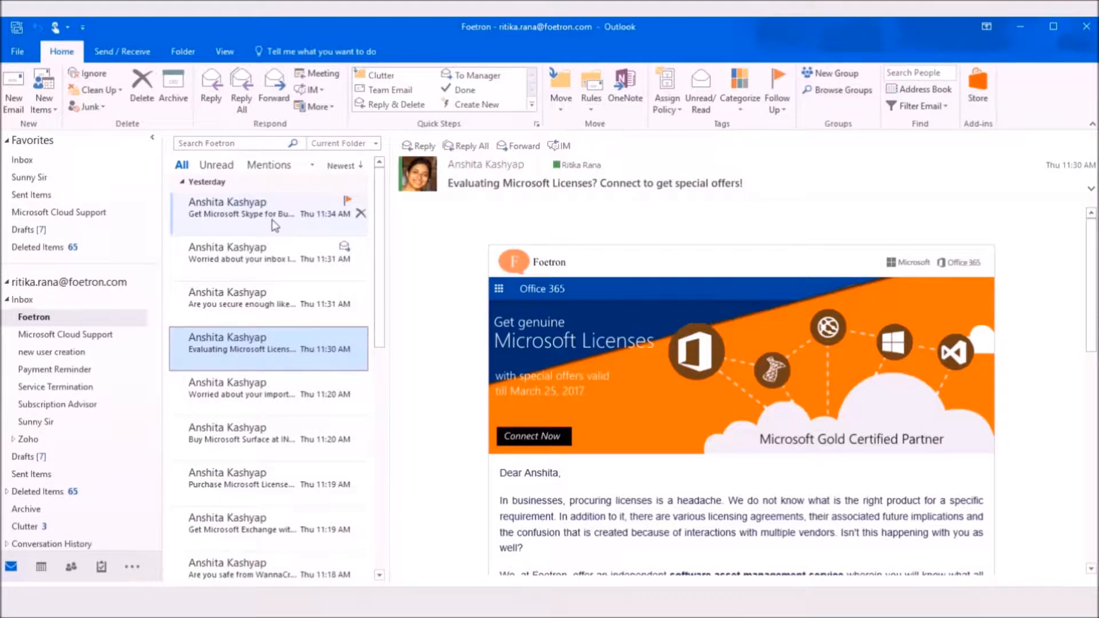
{"action": "left_click", "coordinate": [242, 388]}
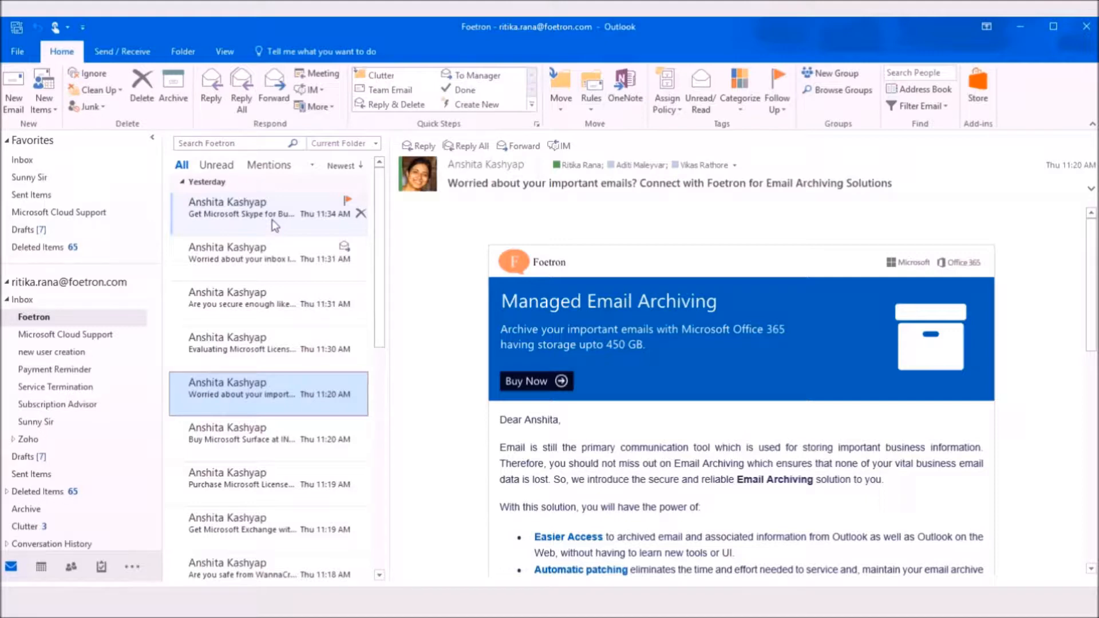
{"action": "left_click", "coordinate": [268, 438]}
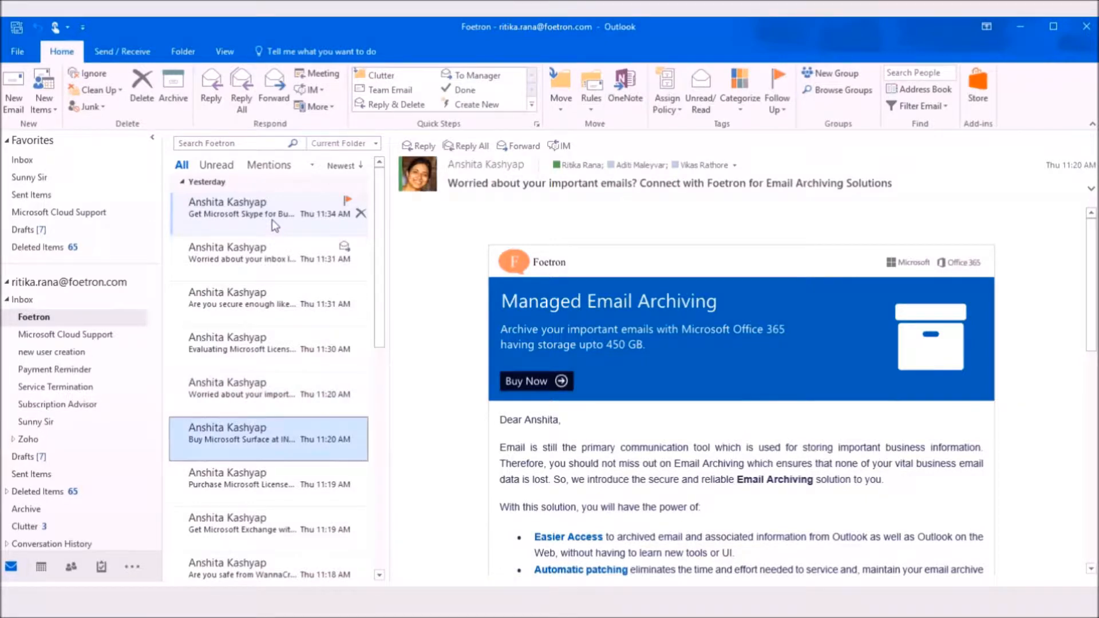
{"action": "left_click", "coordinate": [268, 438]}
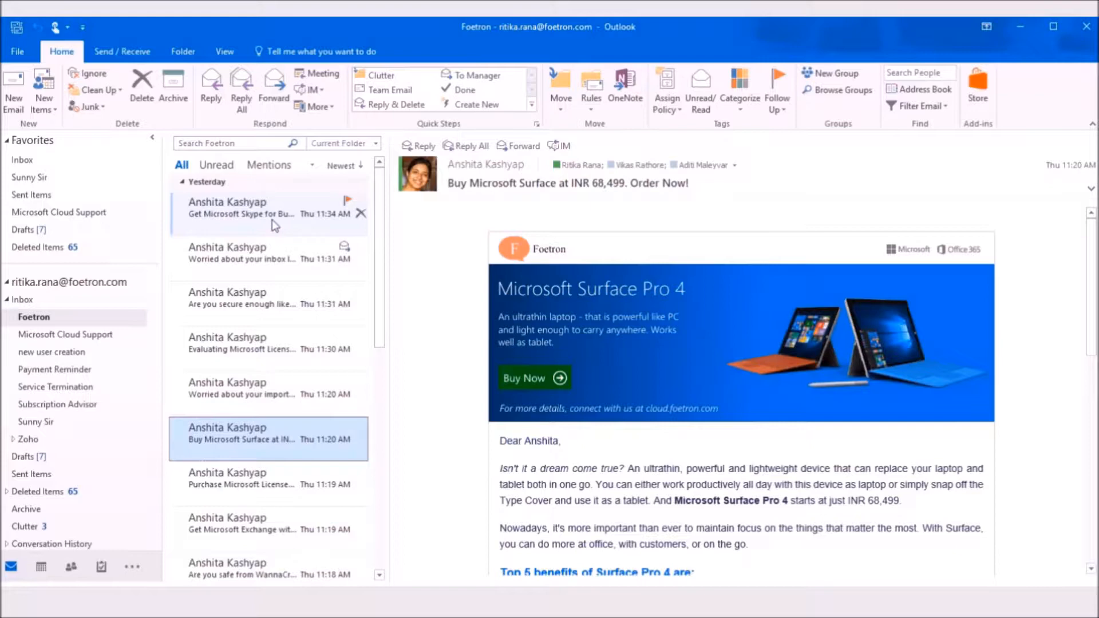
- Send the 'Worried about your inbox limit' Email Archiving message to OneNote
{"action": "left_click", "coordinate": [242, 252]}
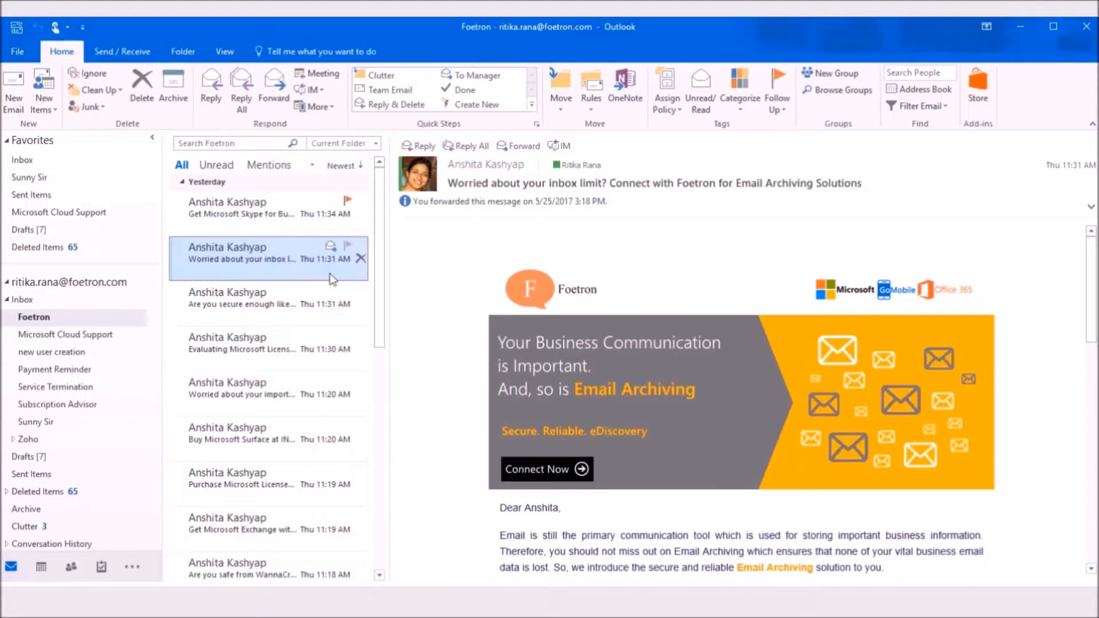
{"action": "right_click", "coordinate": [267, 258]}
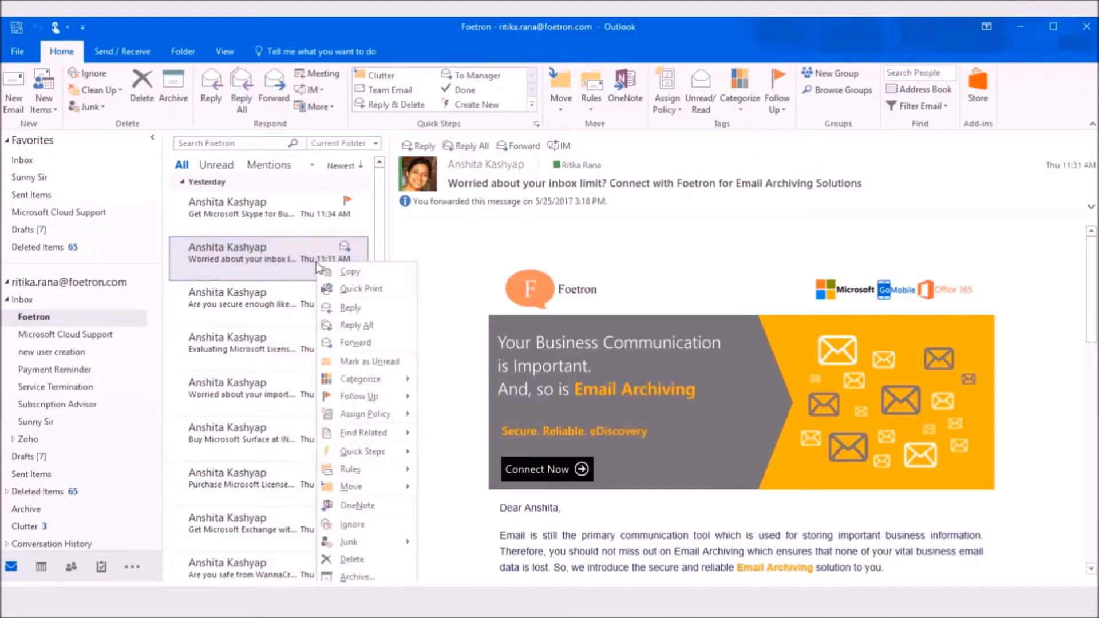
{"action": "mouse_move", "coordinate": [350, 307]}
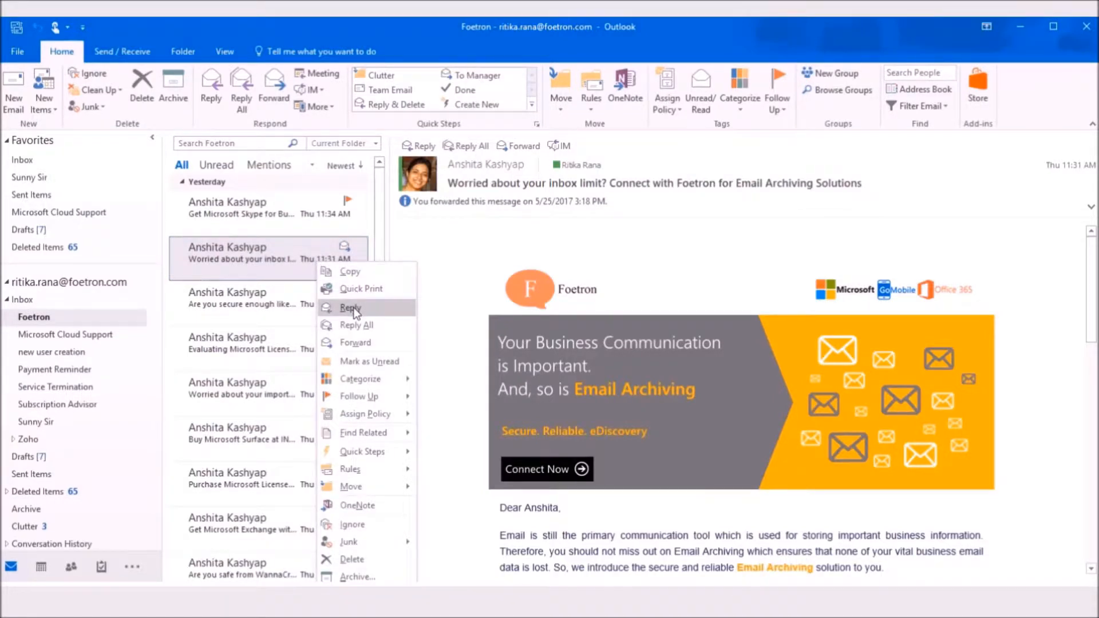
{"action": "mouse_move", "coordinate": [357, 505]}
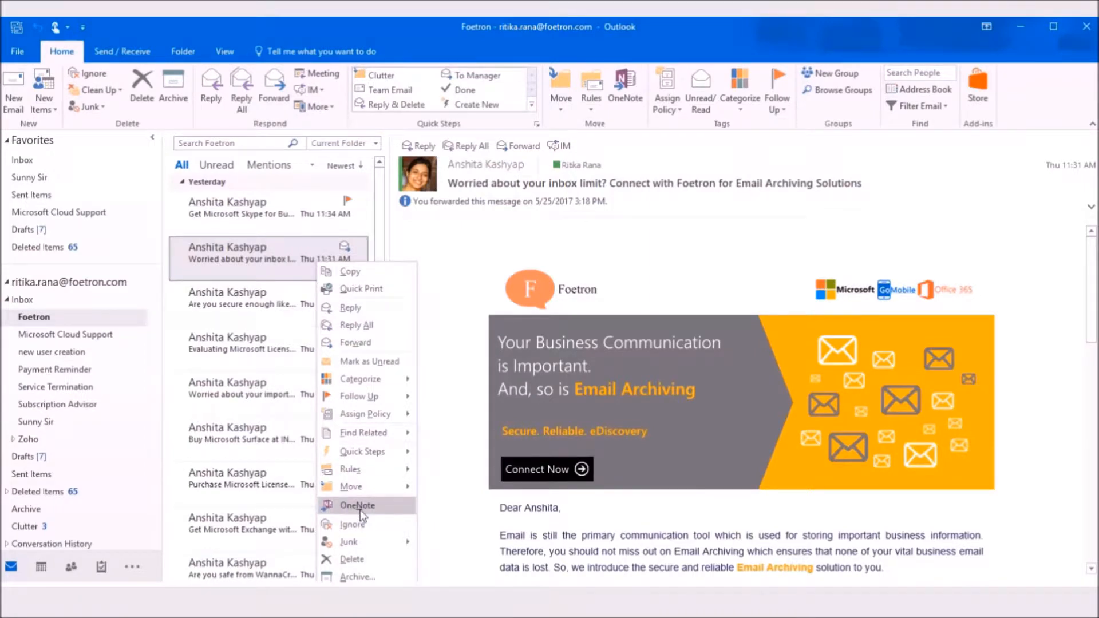
{"action": "left_click", "coordinate": [358, 504]}
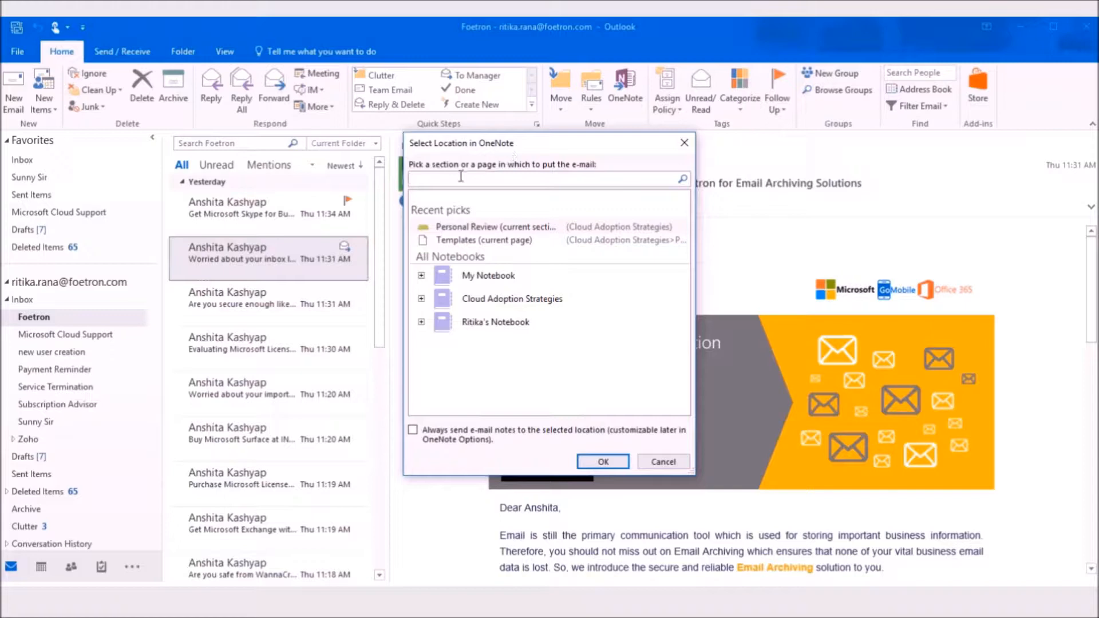
- Search the notebook pages by title for 'cloud' to find Cloud Adoption Strategies
{"action": "left_click", "coordinate": [549, 179]}
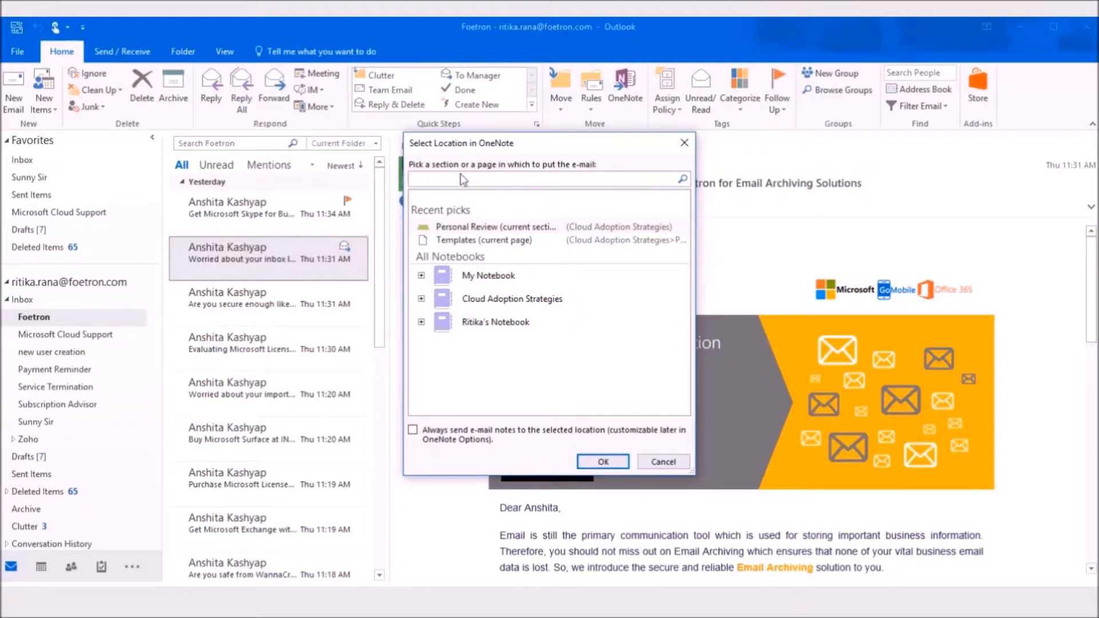
{"action": "left_click", "coordinate": [547, 178]}
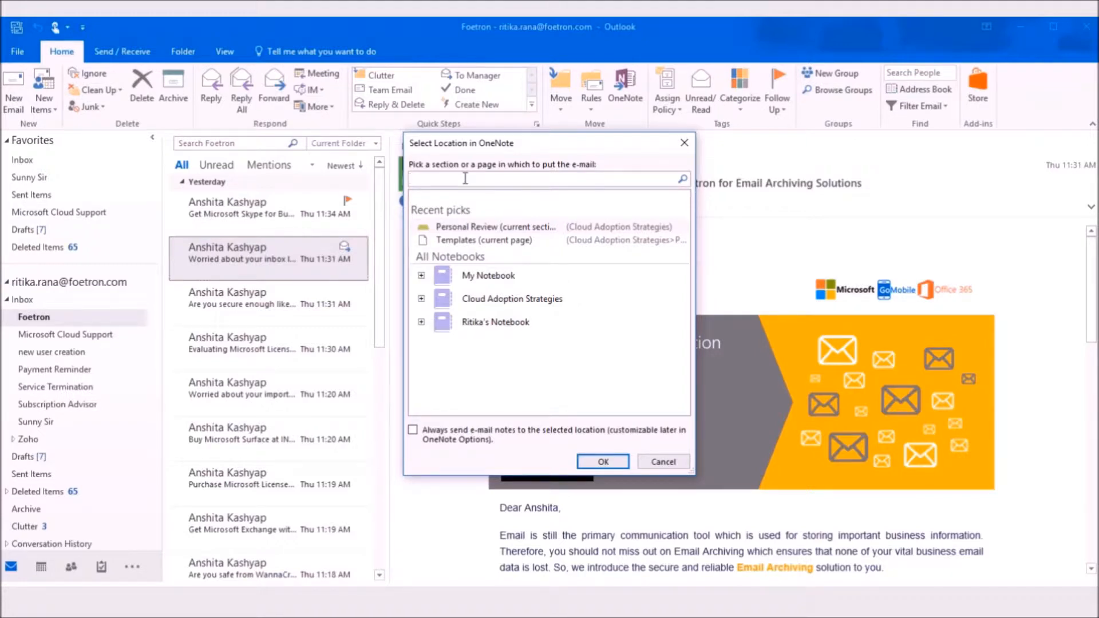
{"action": "type", "text": "cloud"}
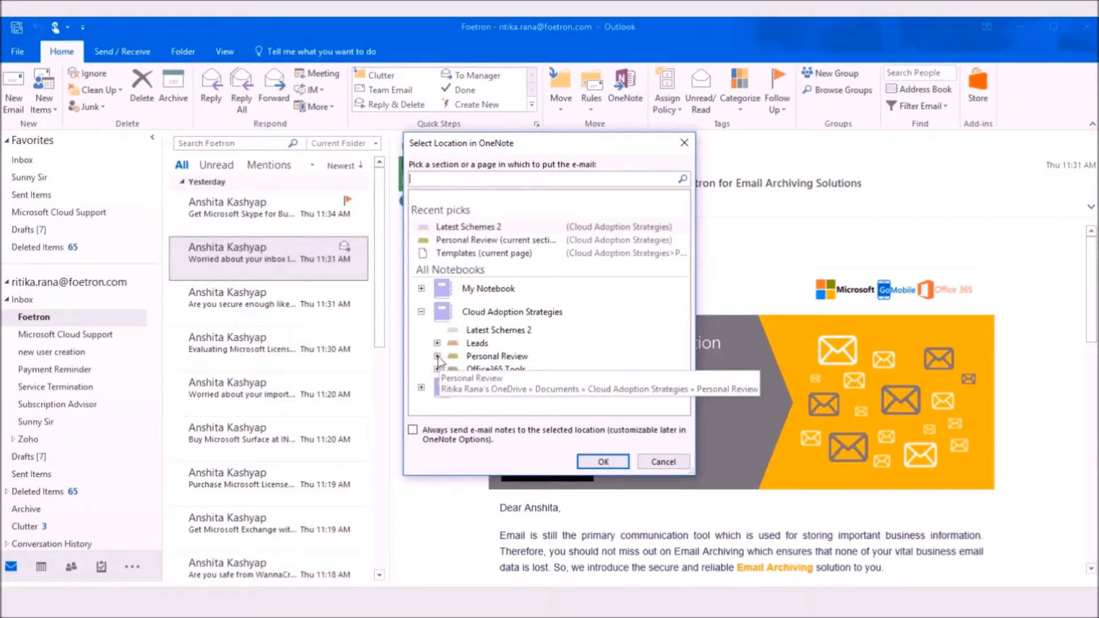
- Expand the Personal Review section and choose its Templates page as the destination
{"action": "left_click", "coordinate": [437, 356]}
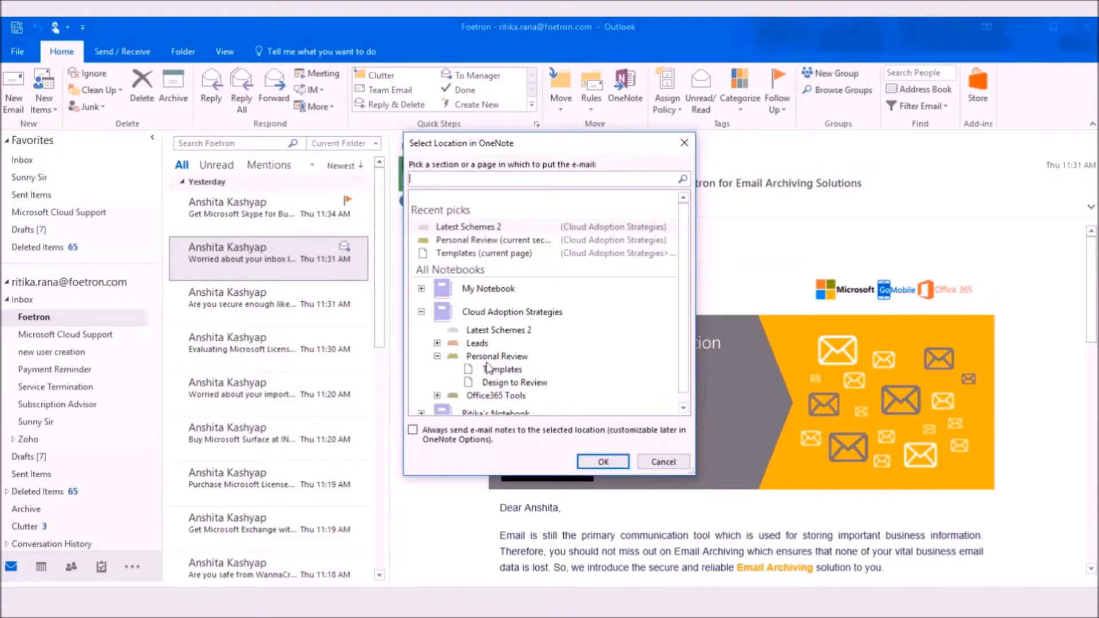
{"action": "left_click", "coordinate": [436, 356]}
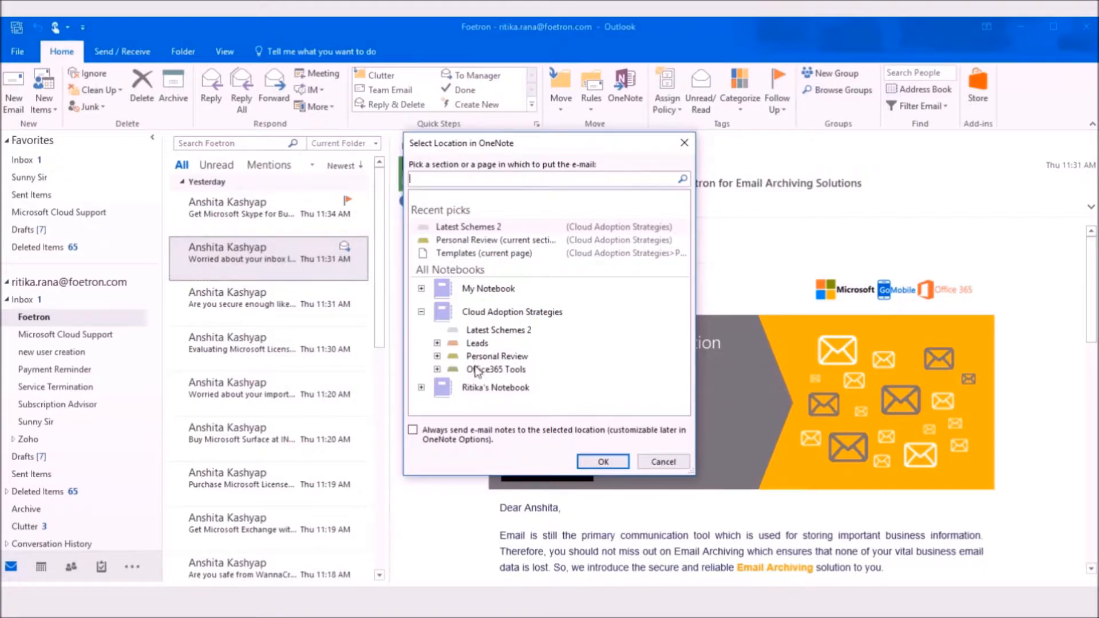
{"action": "left_click", "coordinate": [437, 356]}
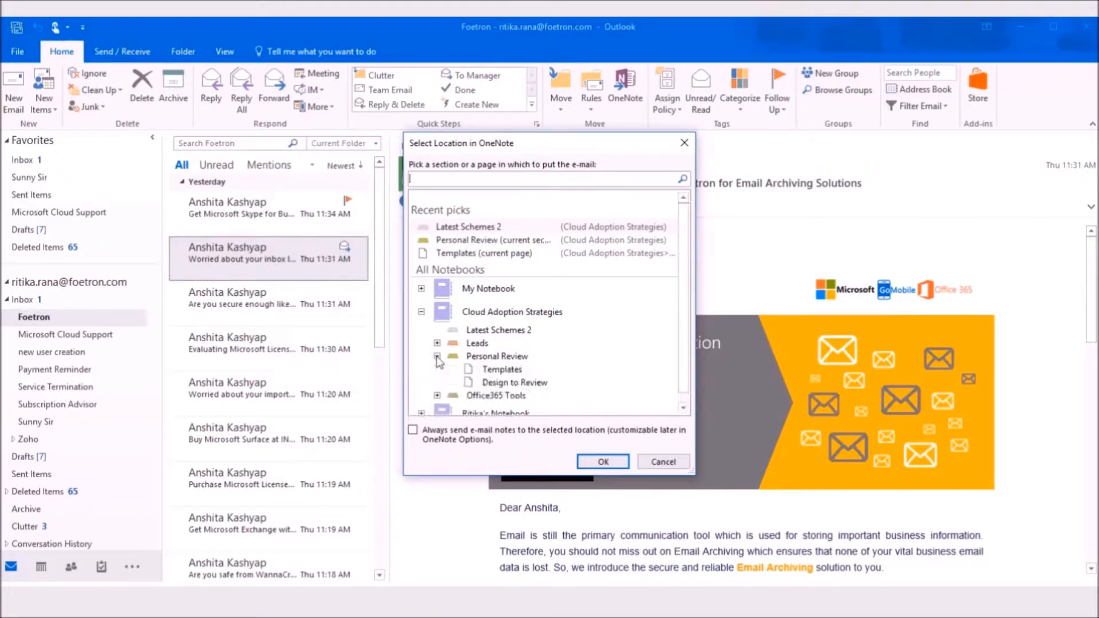
{"action": "mouse_move", "coordinate": [501, 370]}
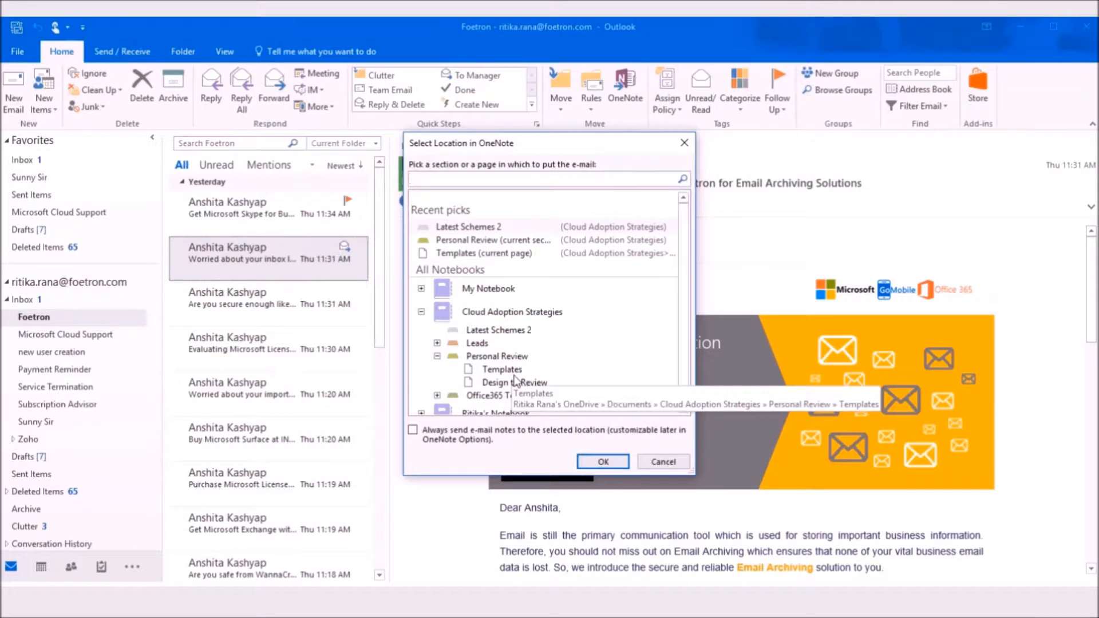
{"action": "mouse_move", "coordinate": [514, 382]}
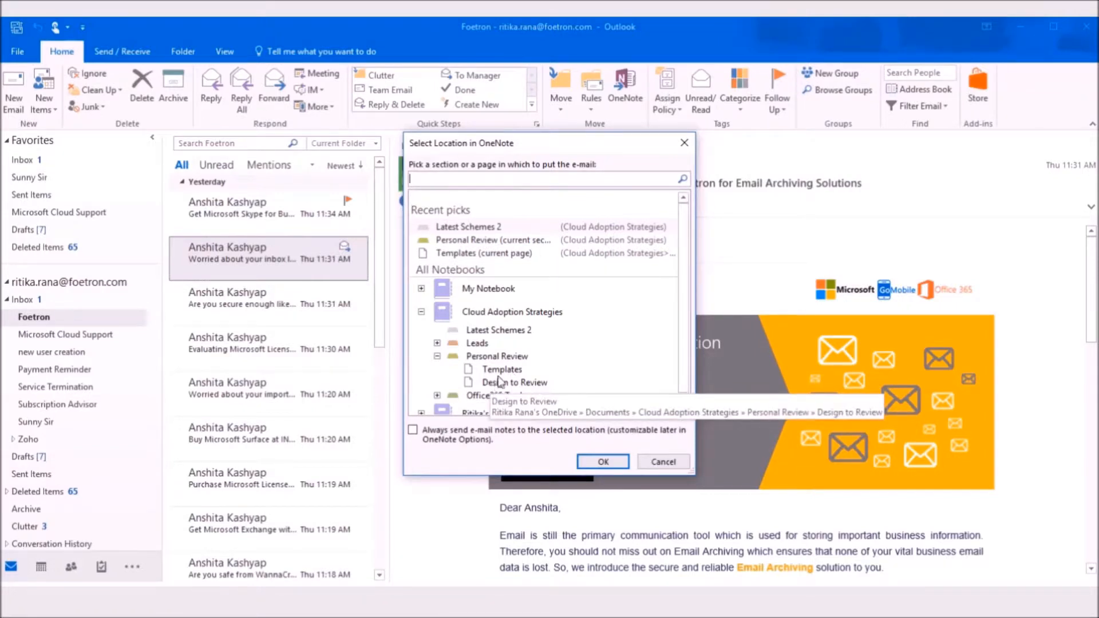
{"action": "mouse_move", "coordinate": [501, 370]}
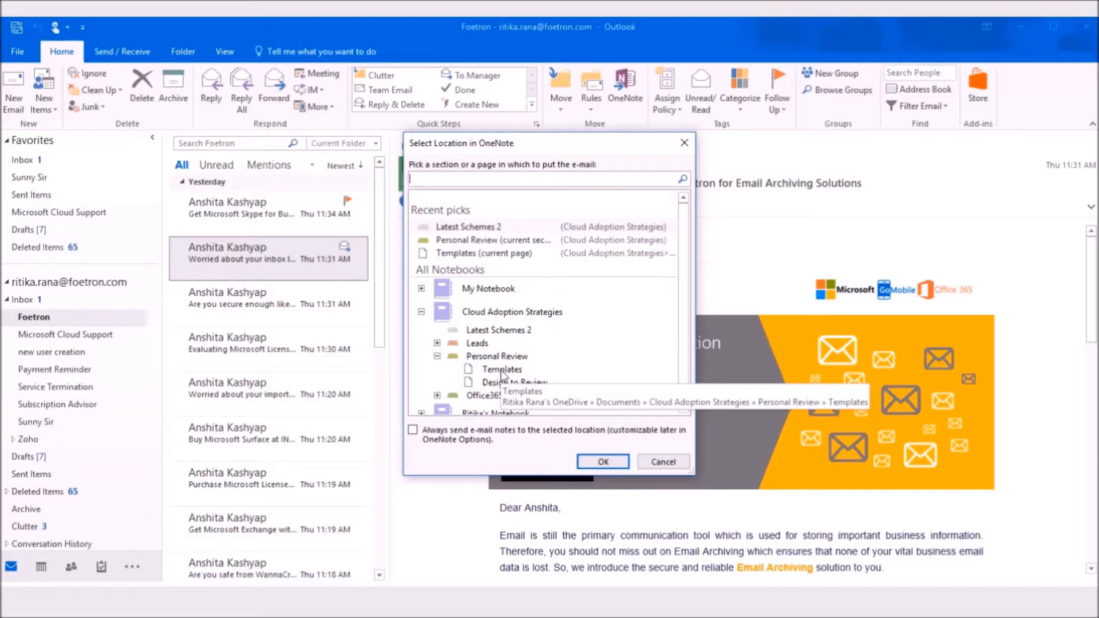
{"action": "left_click", "coordinate": [502, 370]}
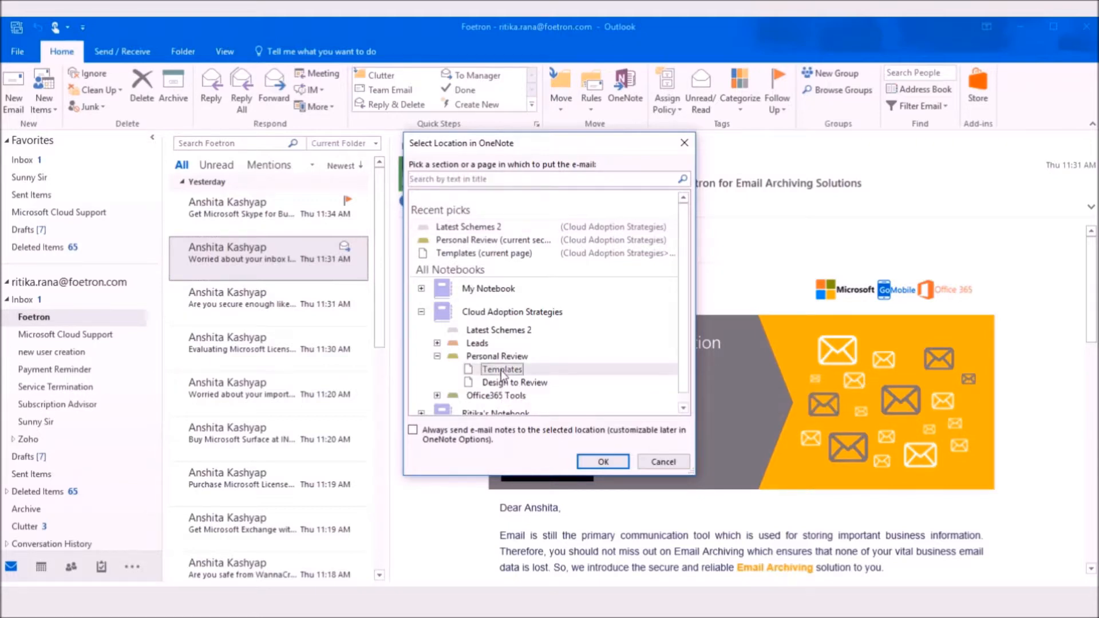
{"action": "mouse_move", "coordinate": [604, 463]}
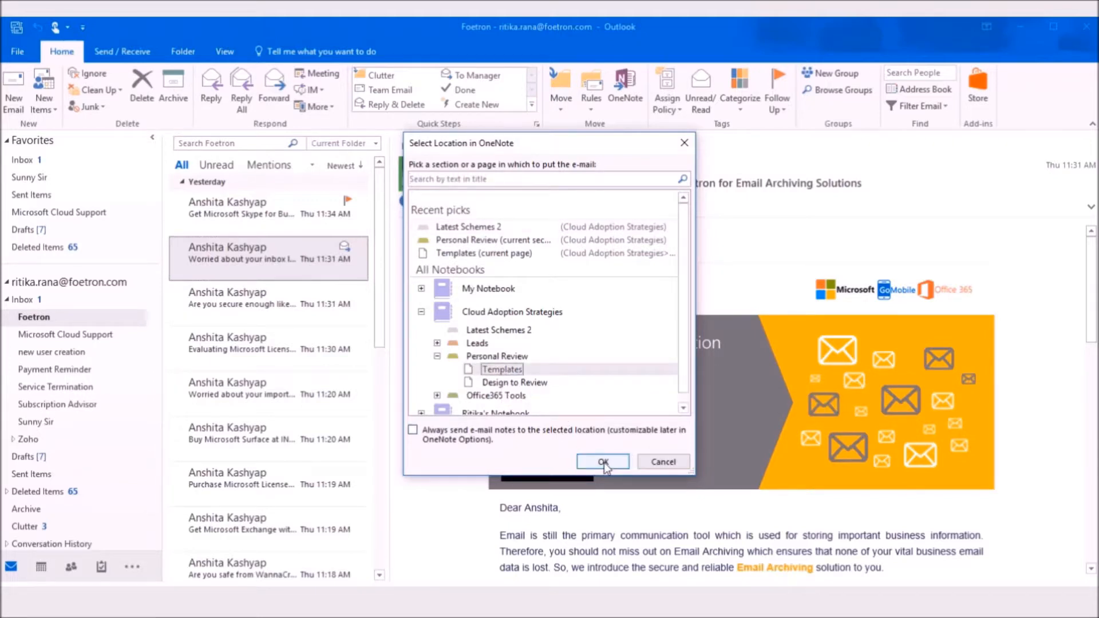
- Confirm the insertion and view the email's banner and body below the Templates page text
{"action": "left_click", "coordinate": [601, 461]}
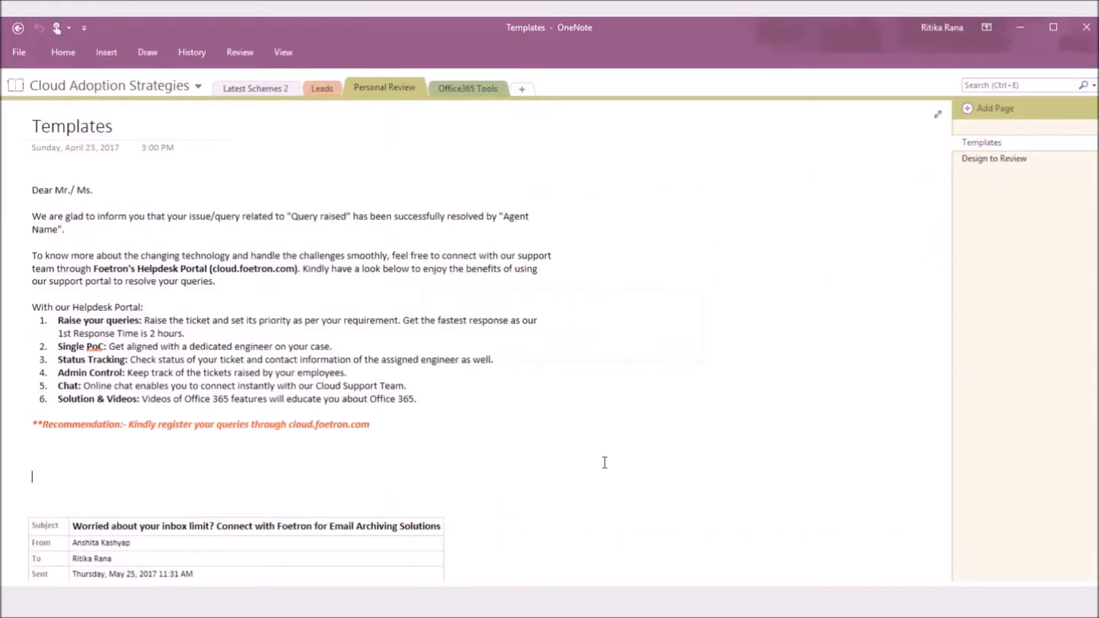
{"action": "scroll", "scroll_direction": "down", "scroll_amount": 3}
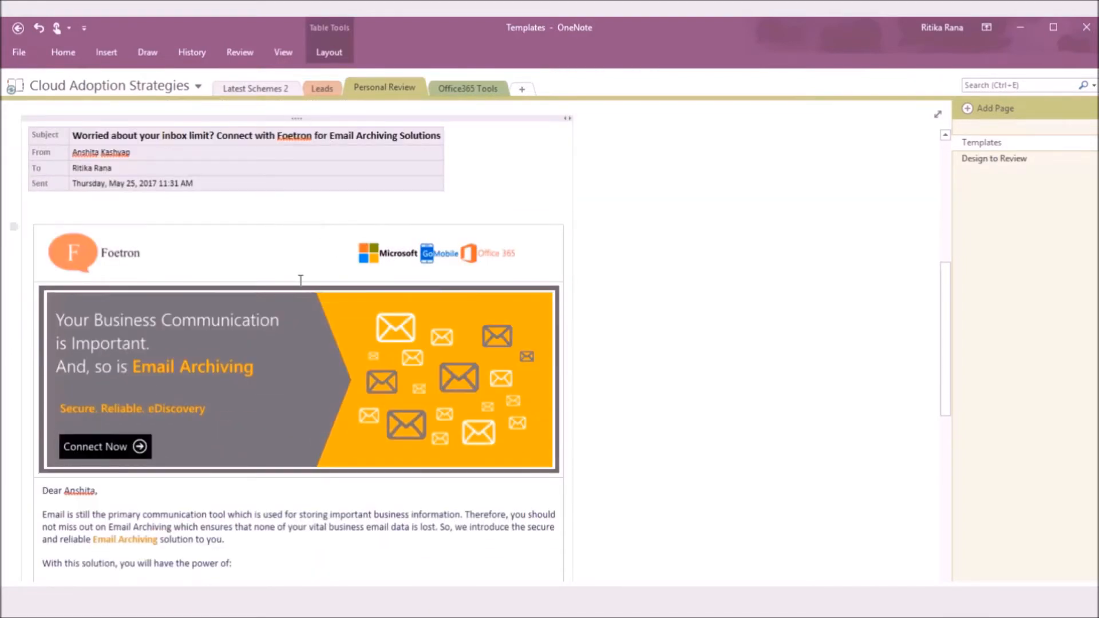
{"action": "scroll", "scroll_direction": "down", "scroll_amount": 3}
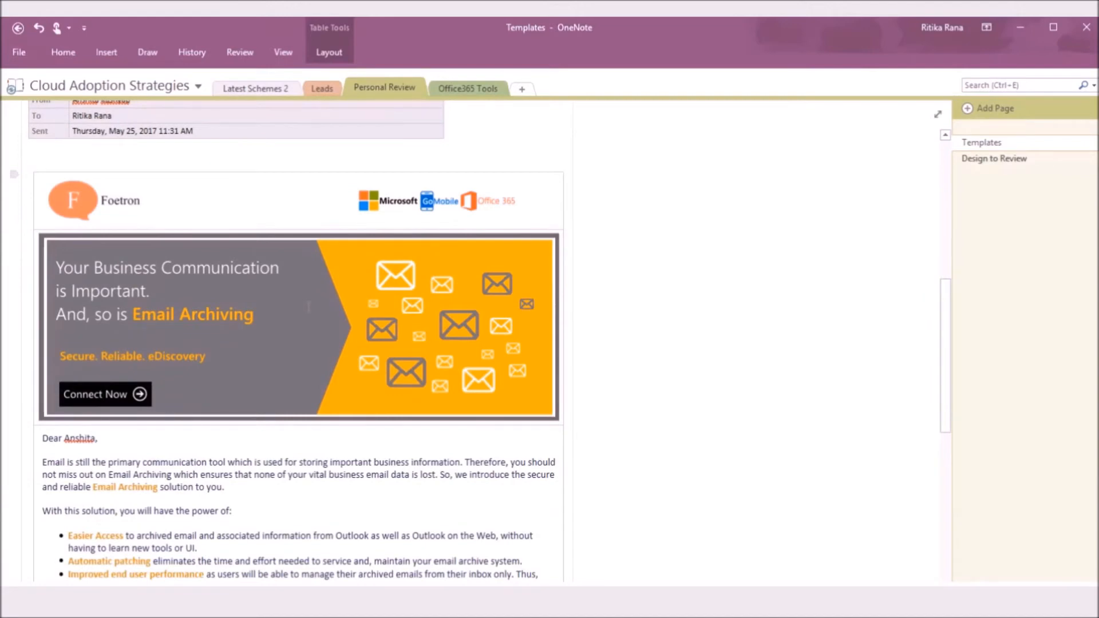